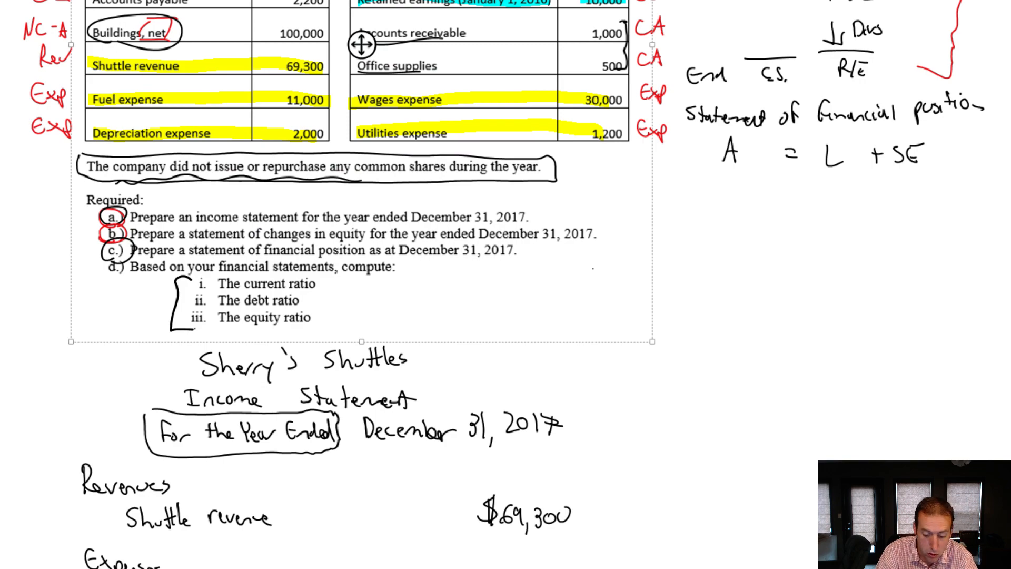
mouse_move(620, 310)
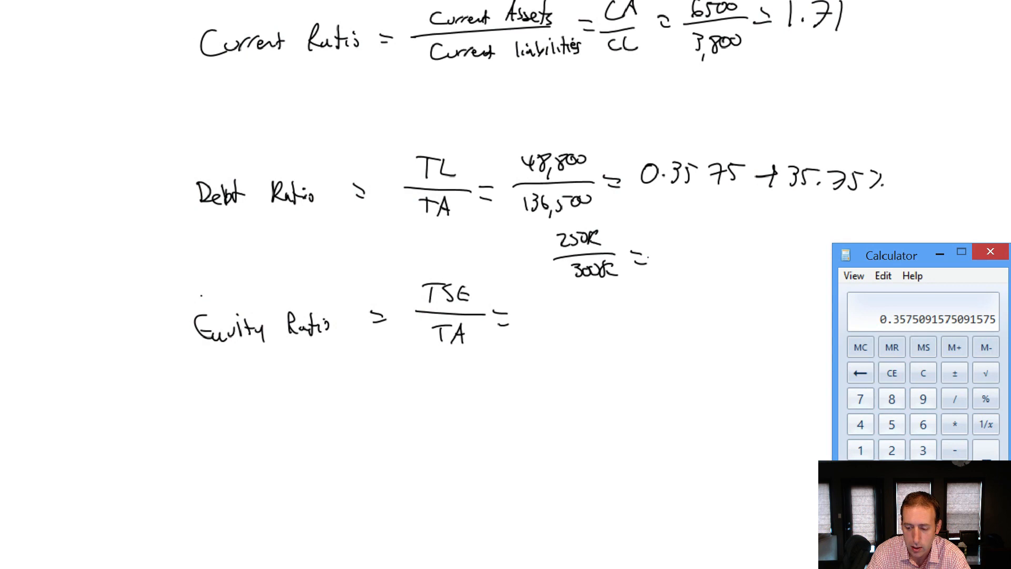
Work out the 250 ÷ 300 example division in Calculator.
click(891, 449)
text(250 / 300)
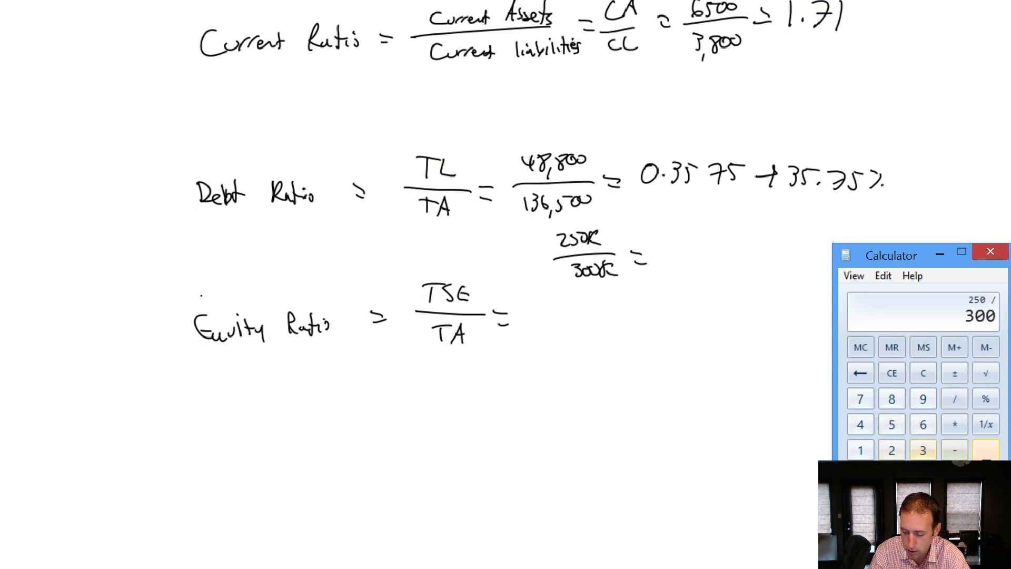
click(985, 449)
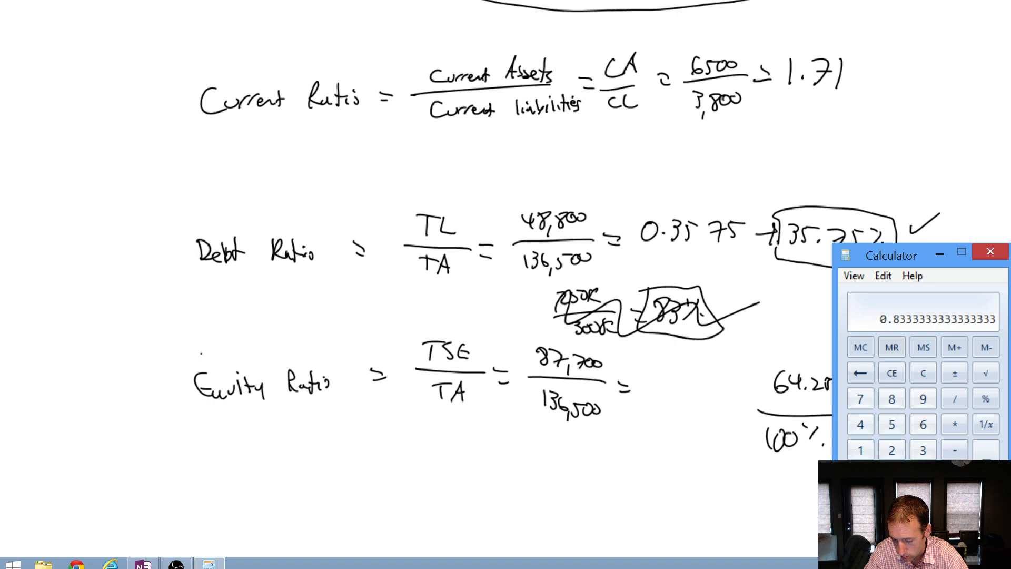
Enter 87.7 divided by 136.5 in Calculator for the equity ratio.
click(891, 398)
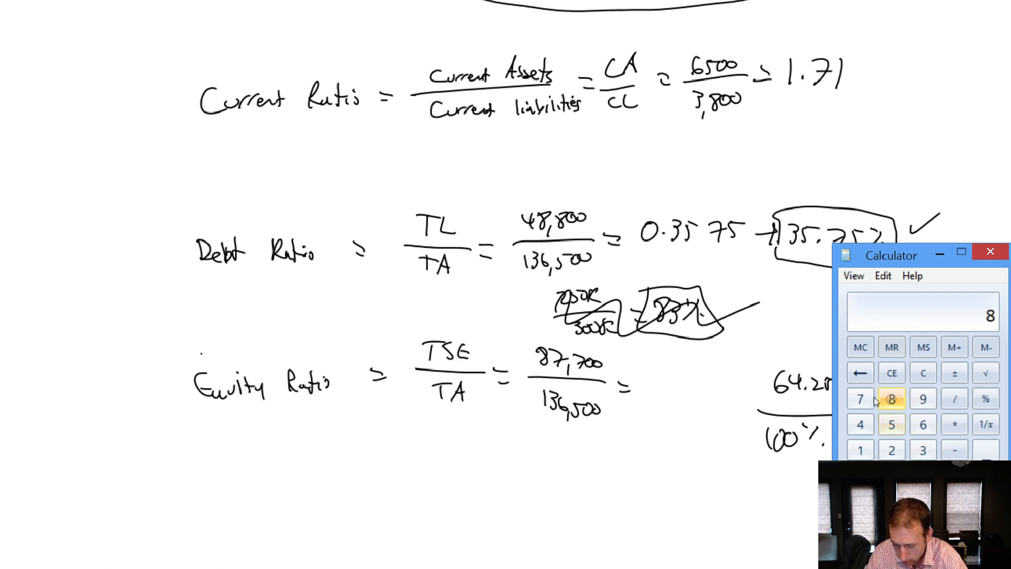
click(922, 423)
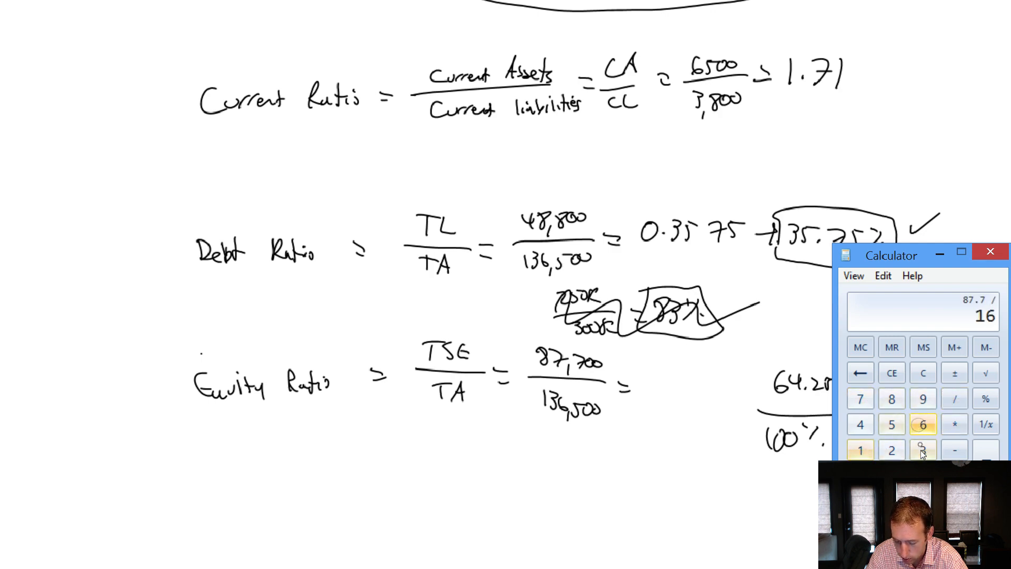